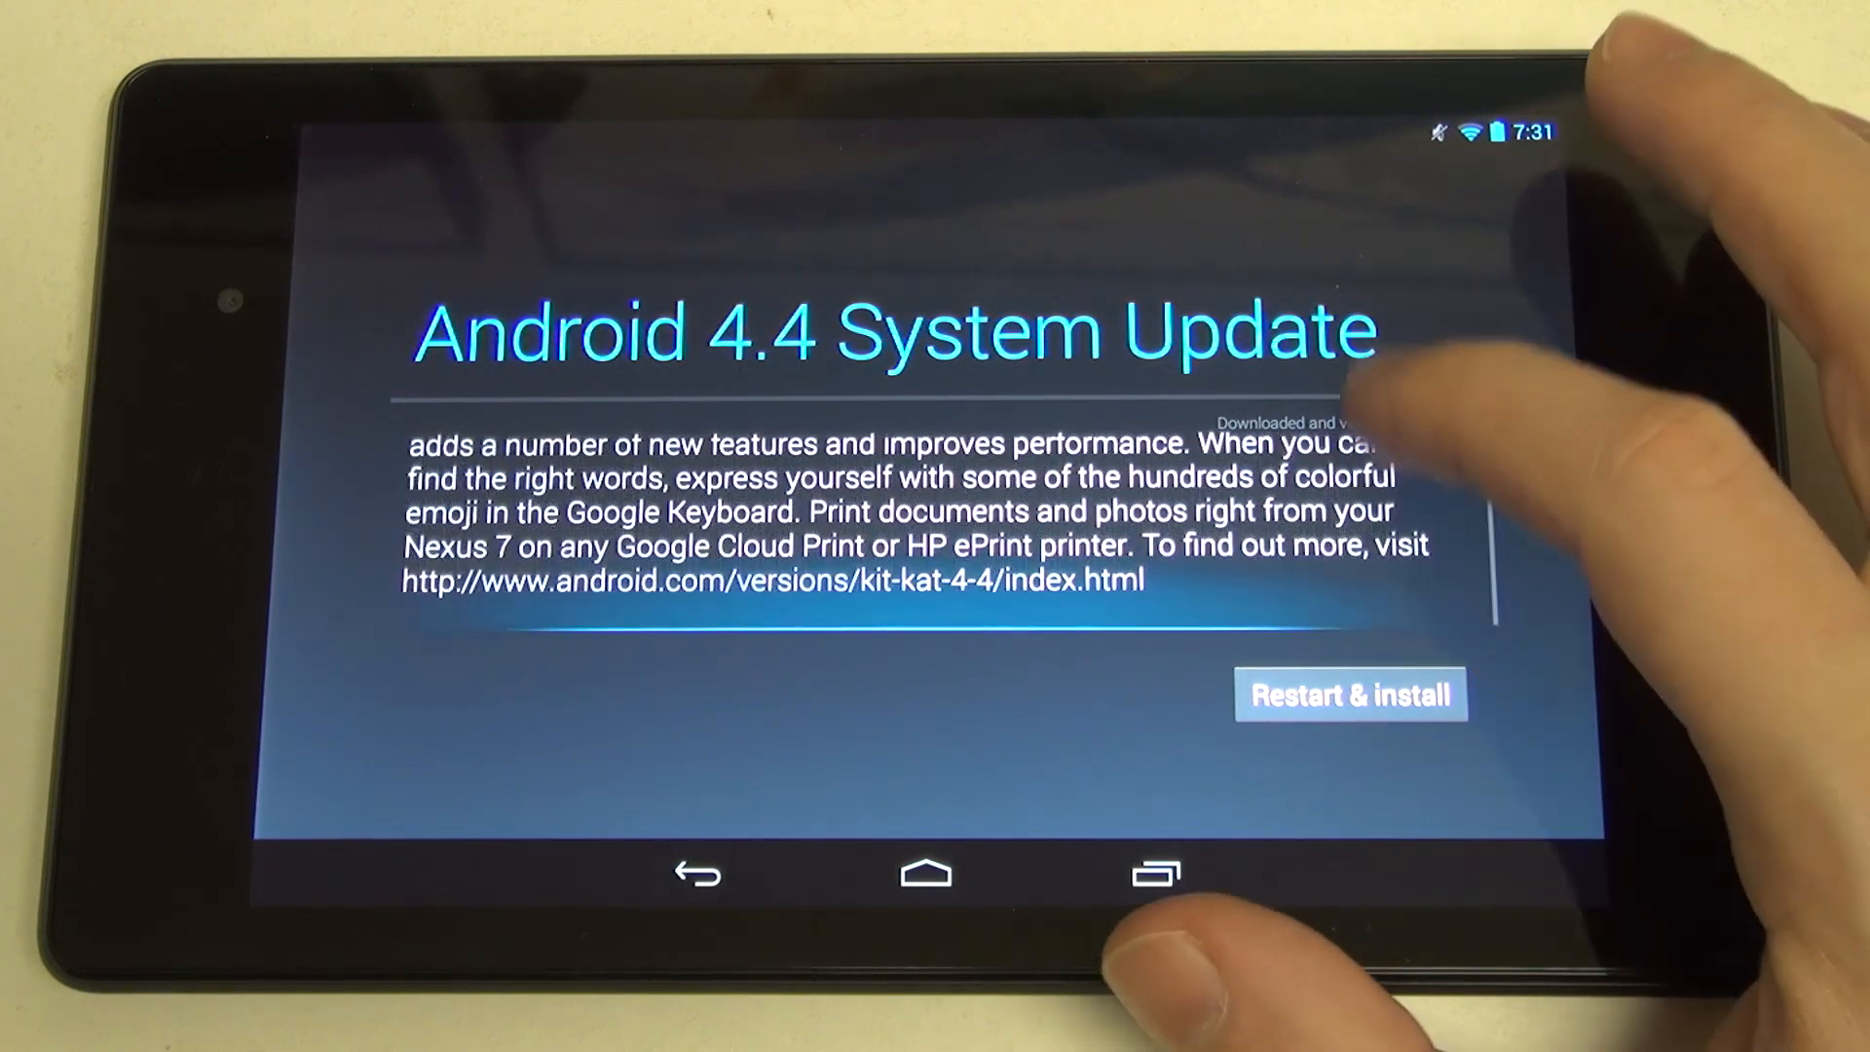
Step: Choose Restart & install to reboot the Nexus 7 and install Android 4.4
left_click(1349, 695)
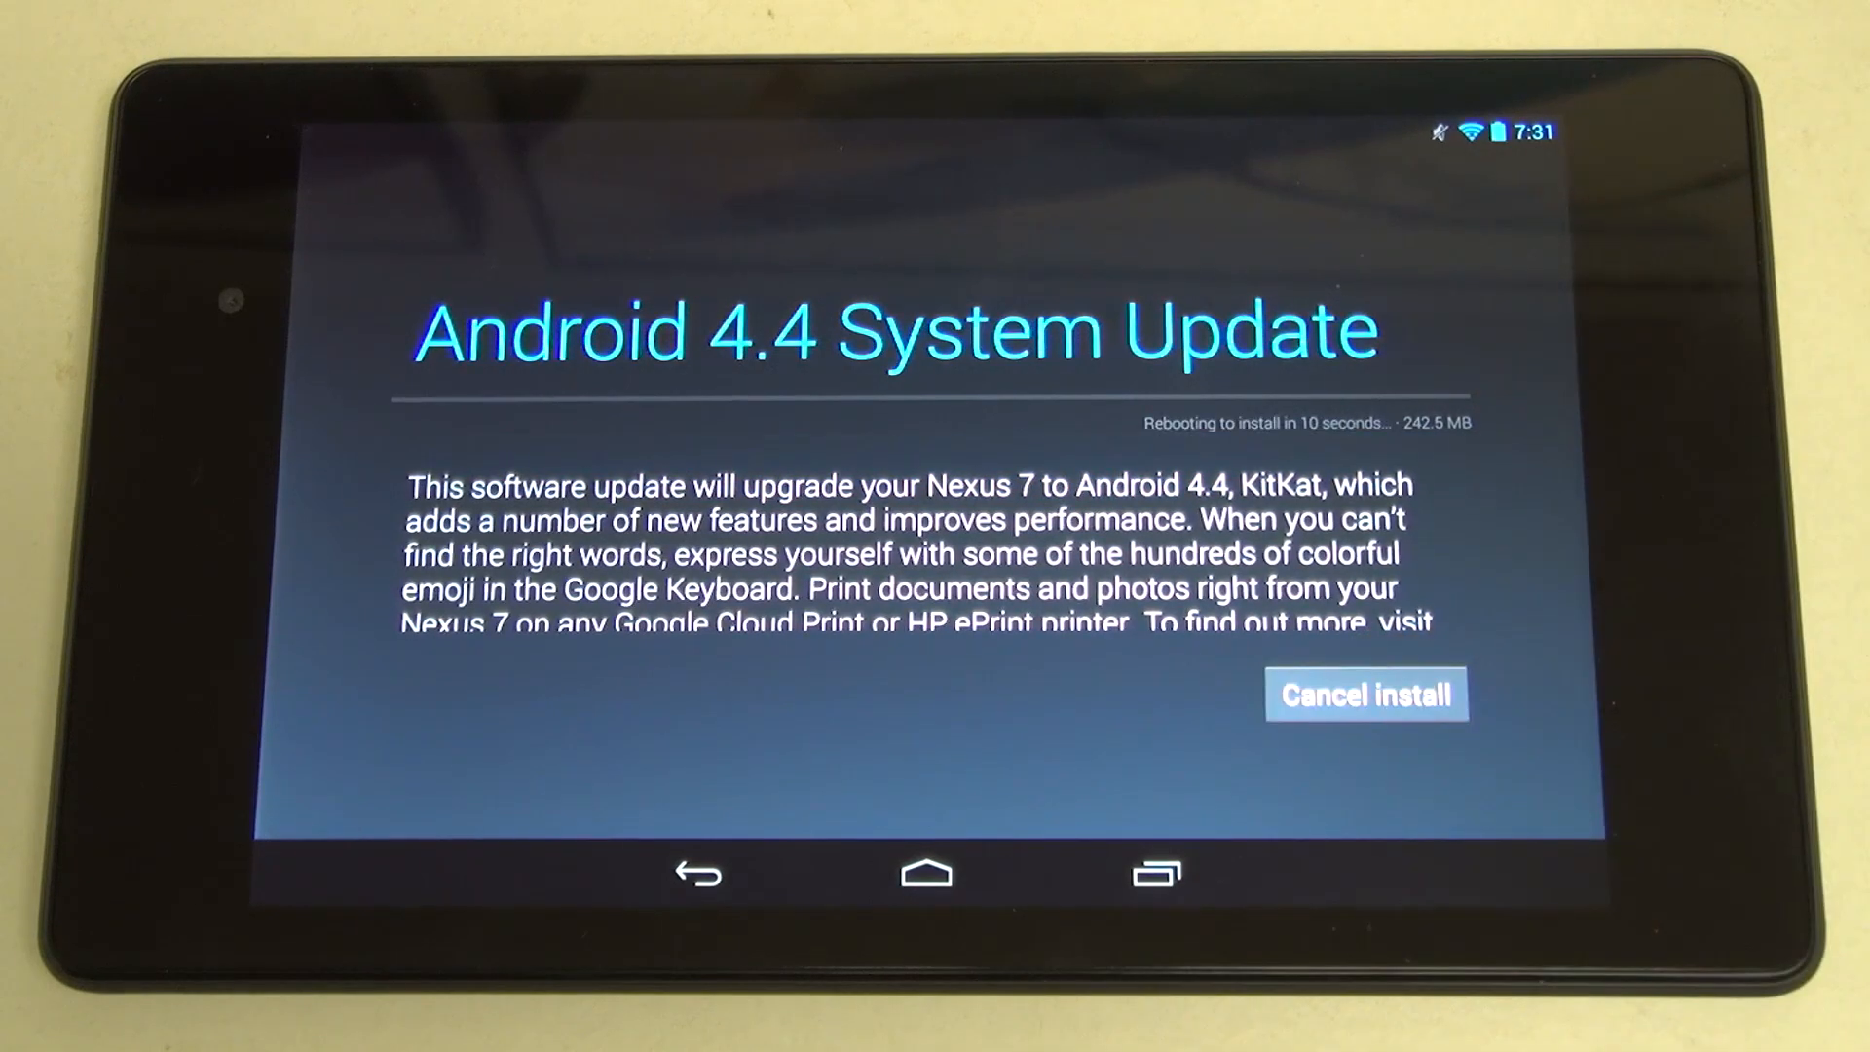